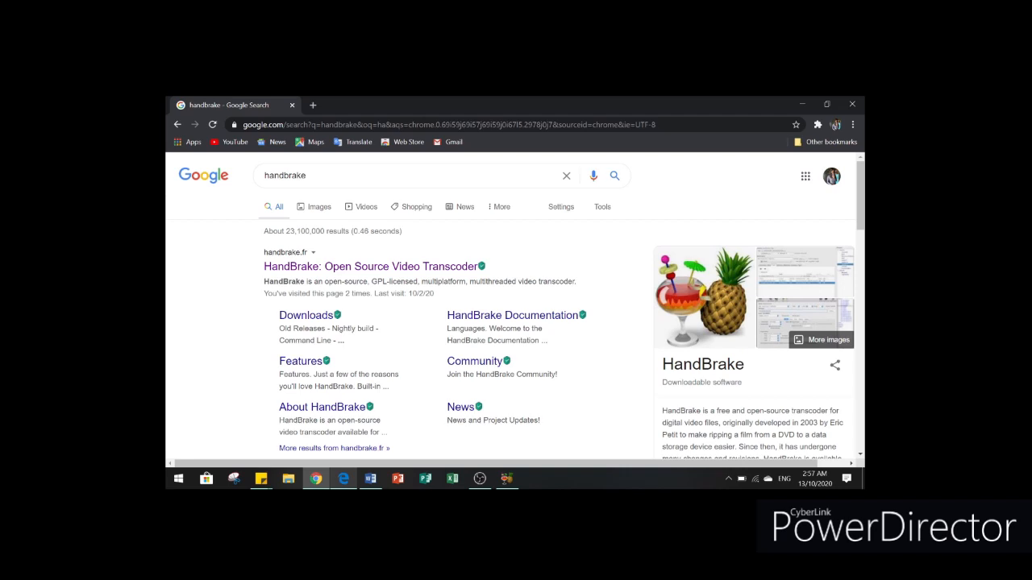
mouse_move(361, 450)
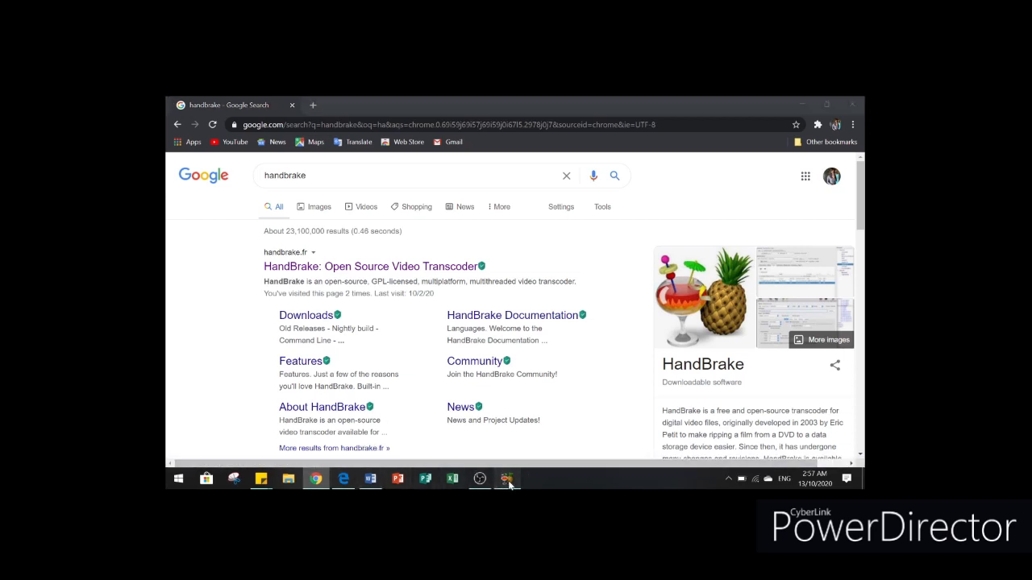
Launch HandBrake and load the mp4 from the Videos folder as a single-file source.
click(507, 479)
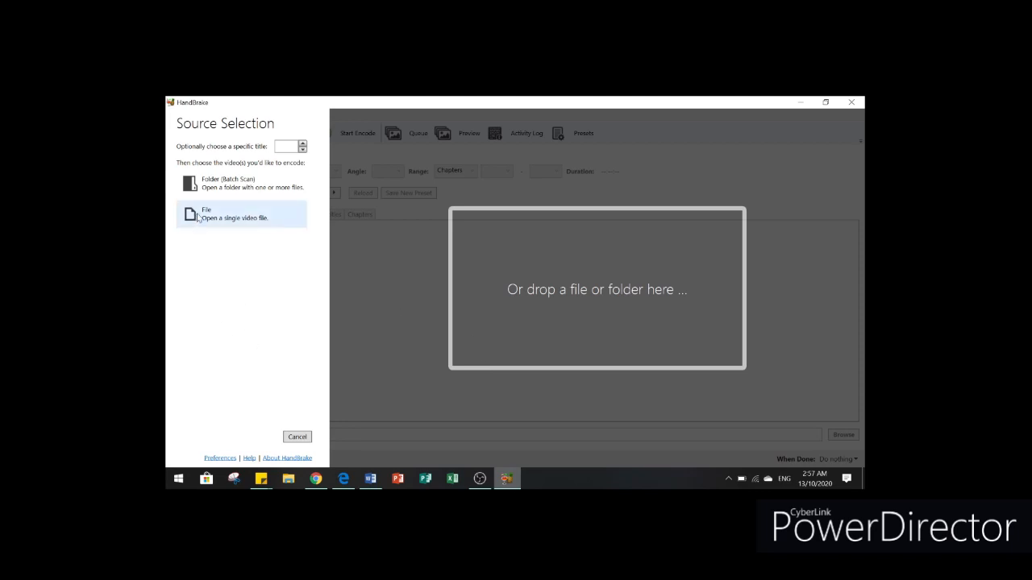
click(232, 213)
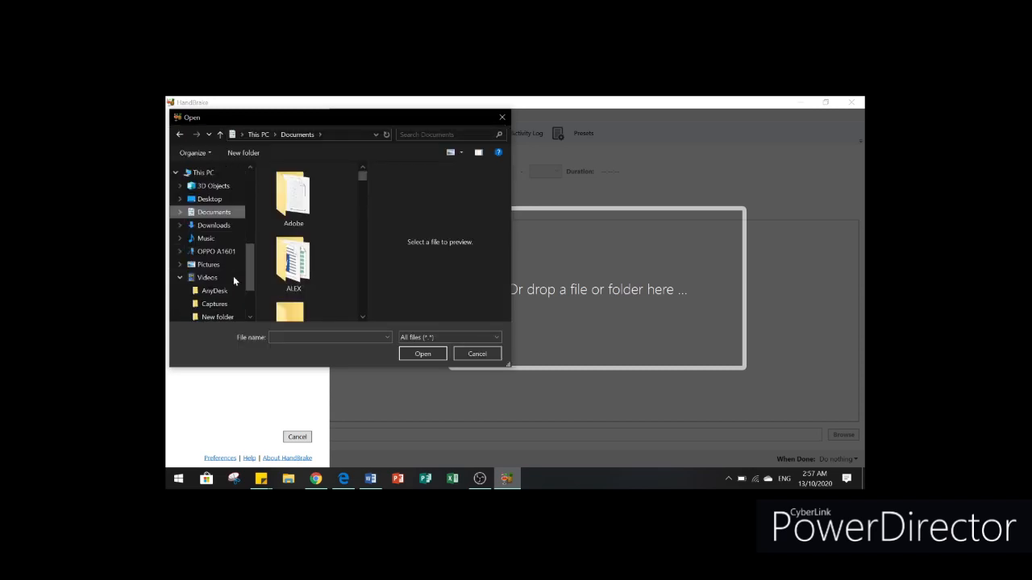
click(207, 277)
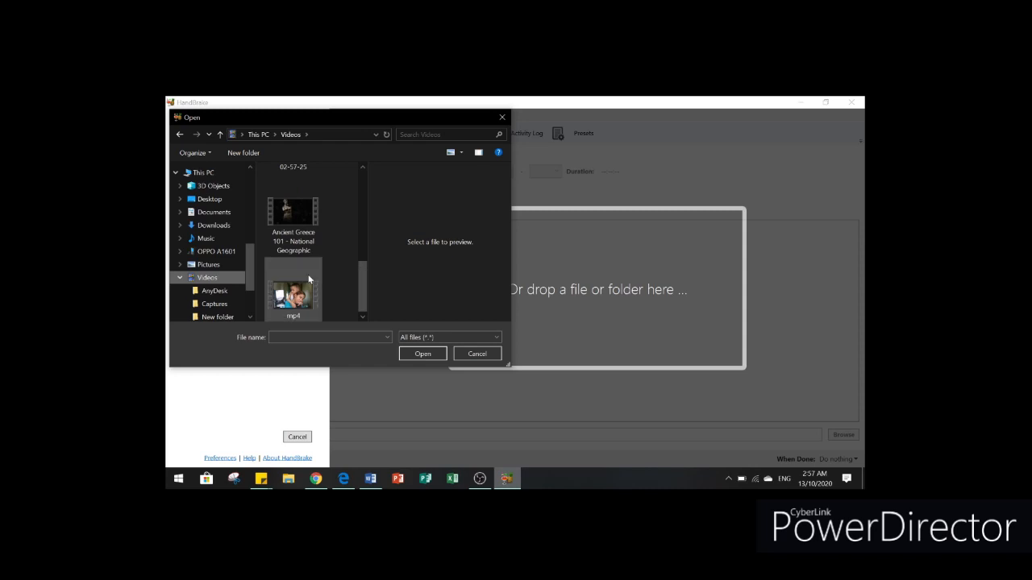
click(423, 353)
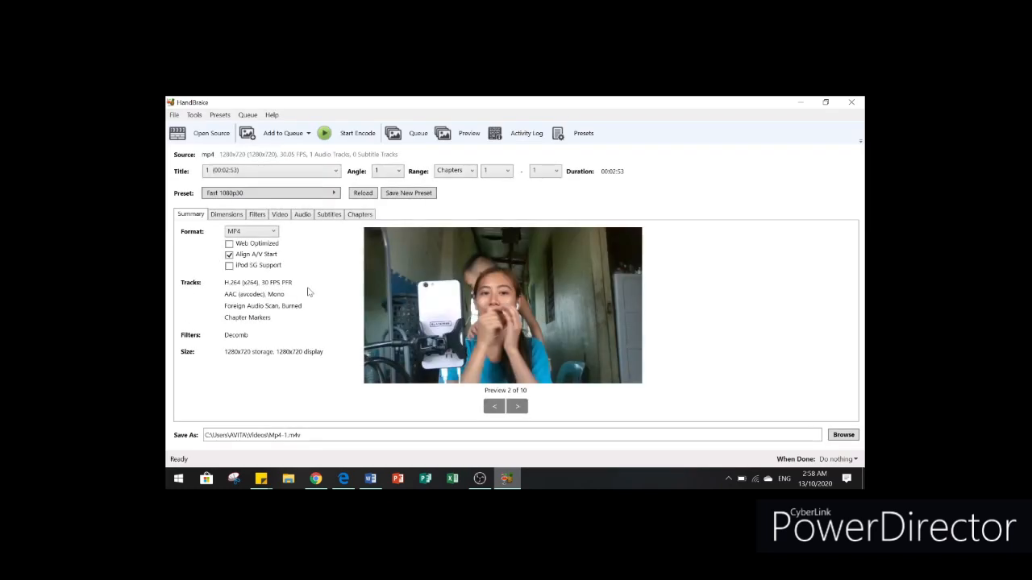
mouse_move(213, 274)
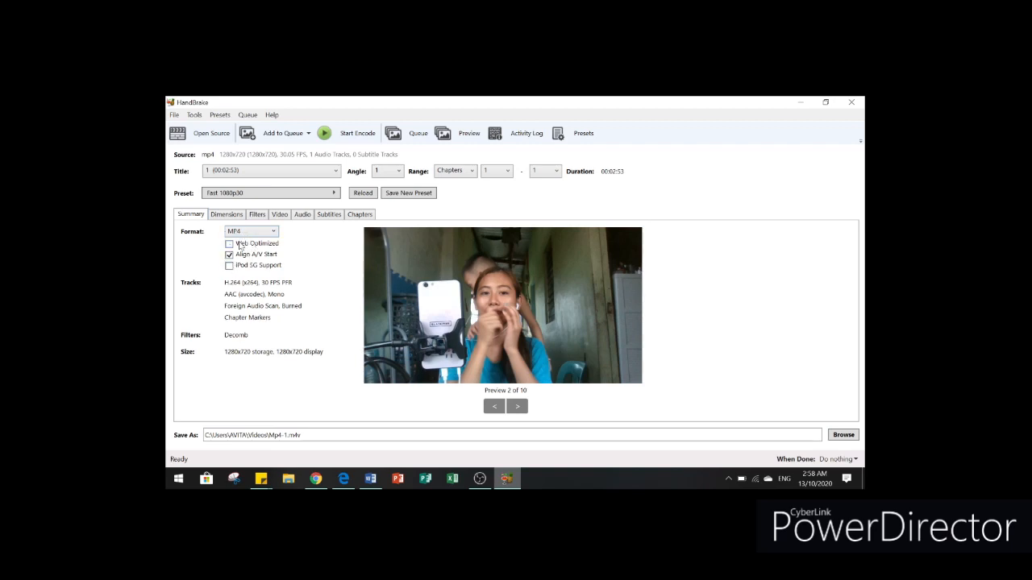
mouse_move(243, 244)
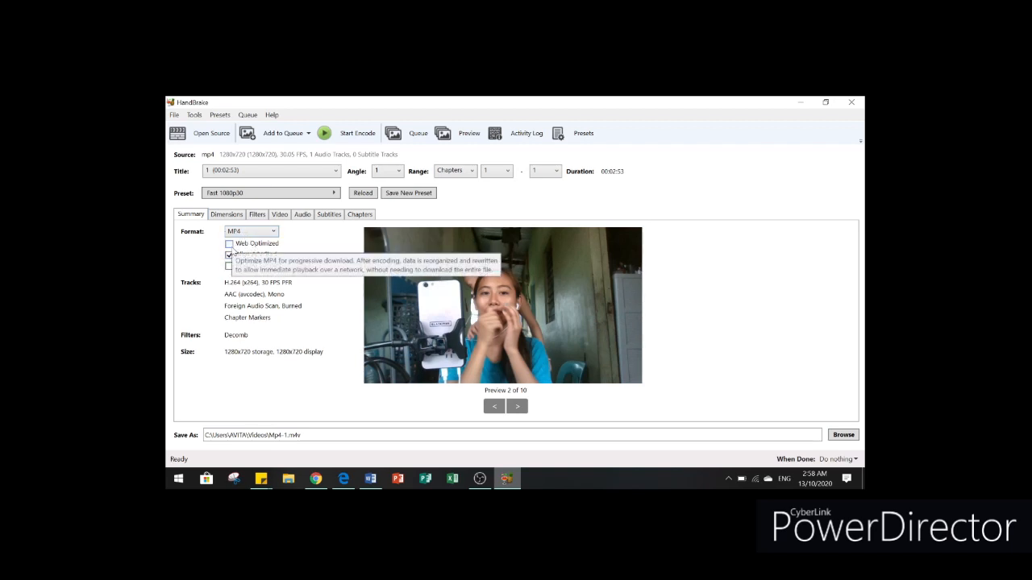
Enable Web Optimized and disable Align A/V Start for the MP4 output.
click(229, 243)
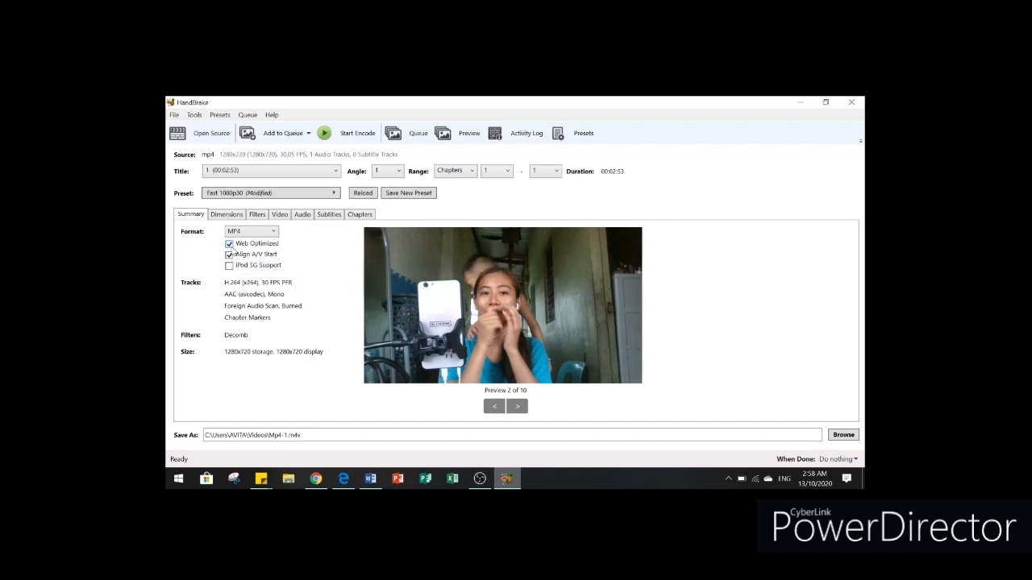
click(229, 255)
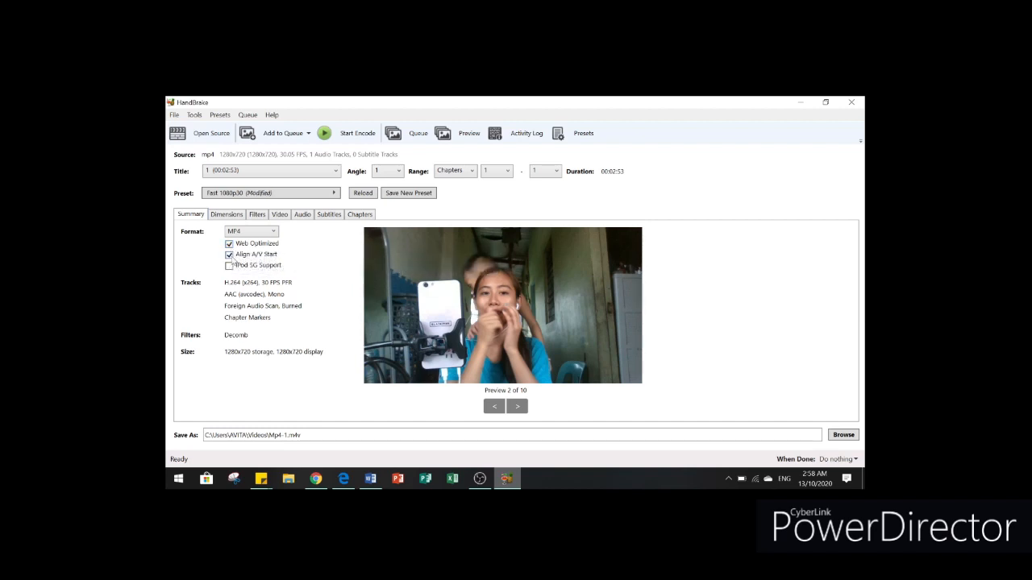
click(229, 255)
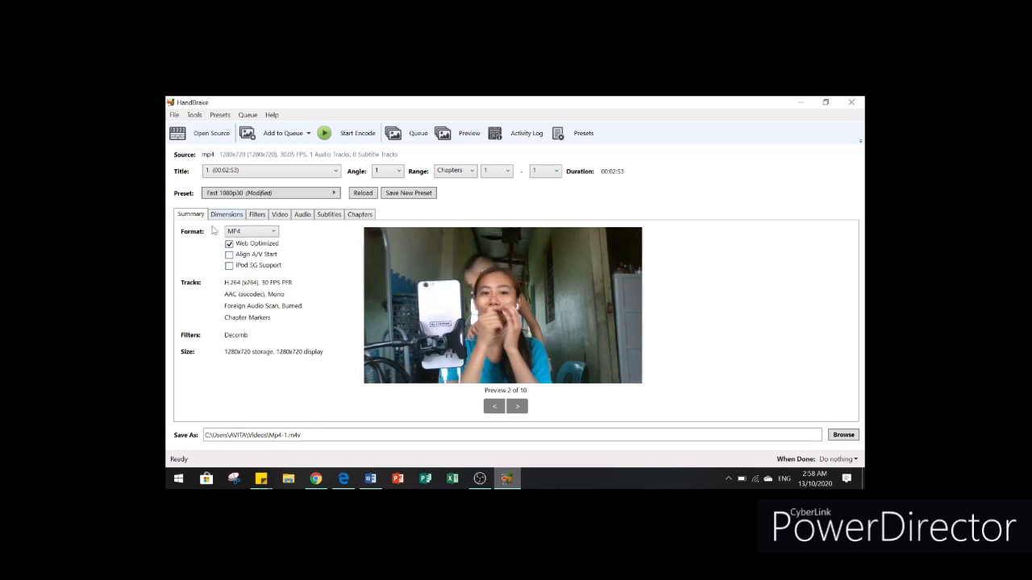
mouse_move(197, 233)
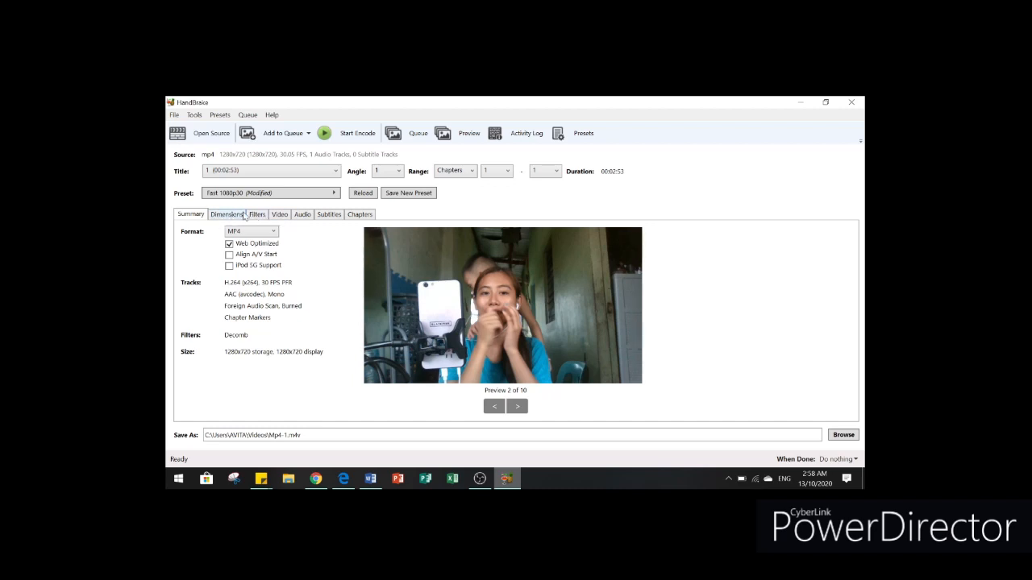
mouse_move(280, 218)
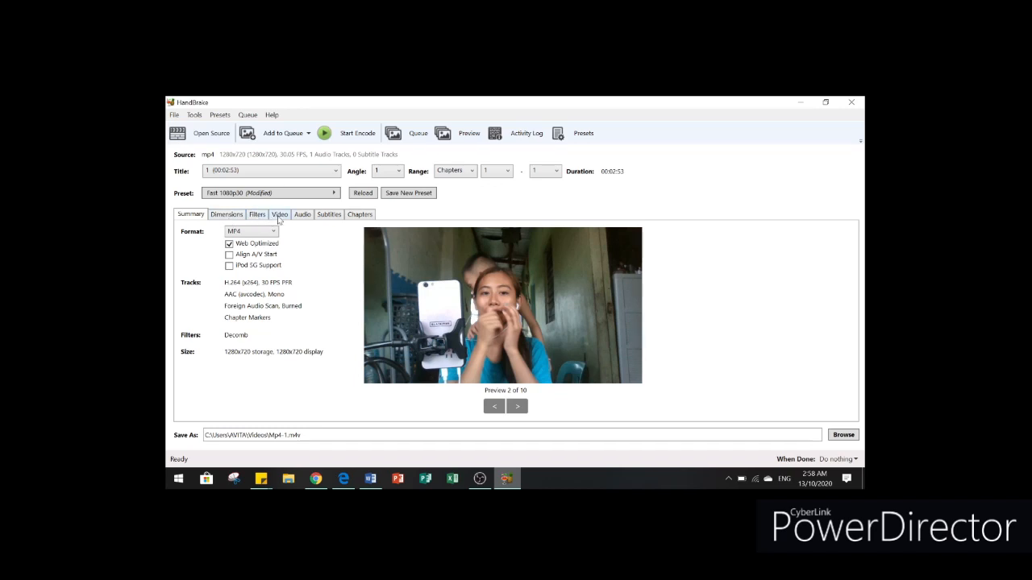
Set the video frame rate to Same as source with constant framerate.
click(281, 215)
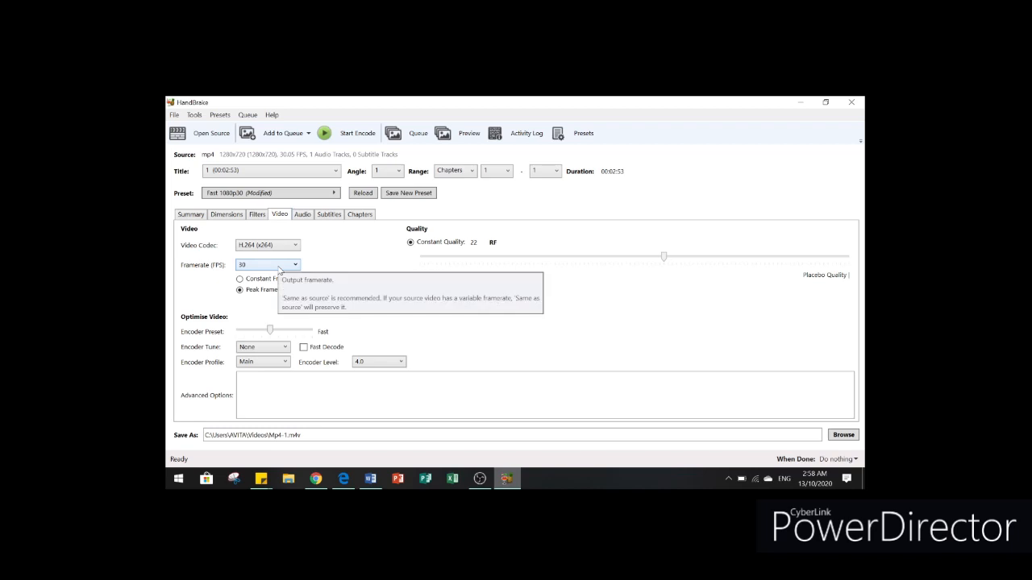
click(268, 264)
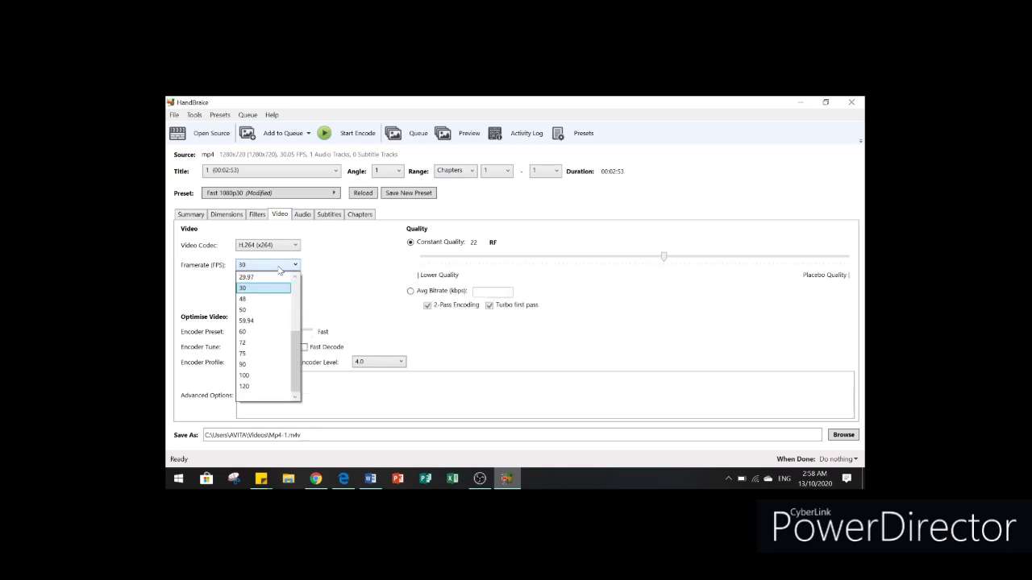
scroll(up, 3)
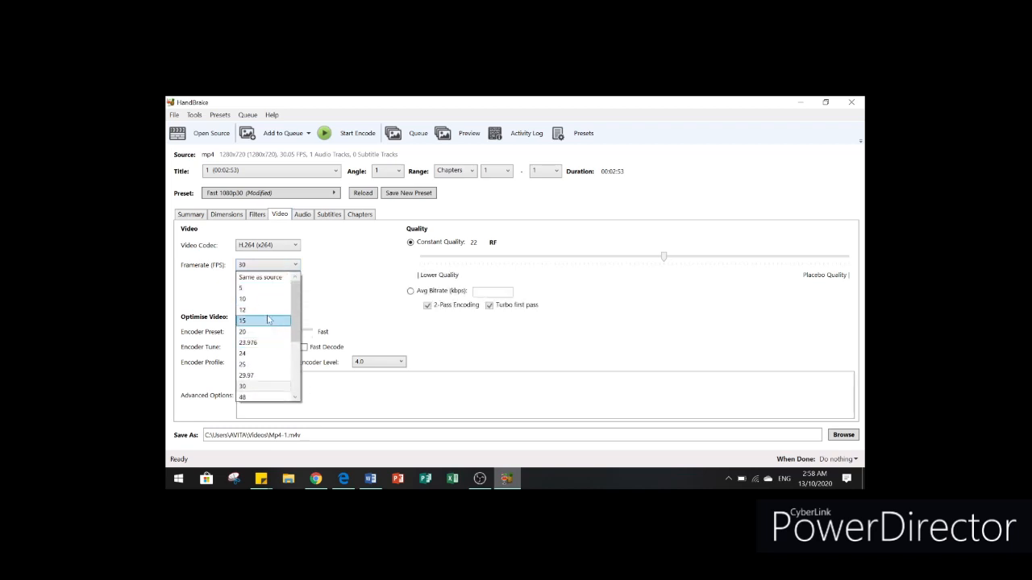
click(261, 277)
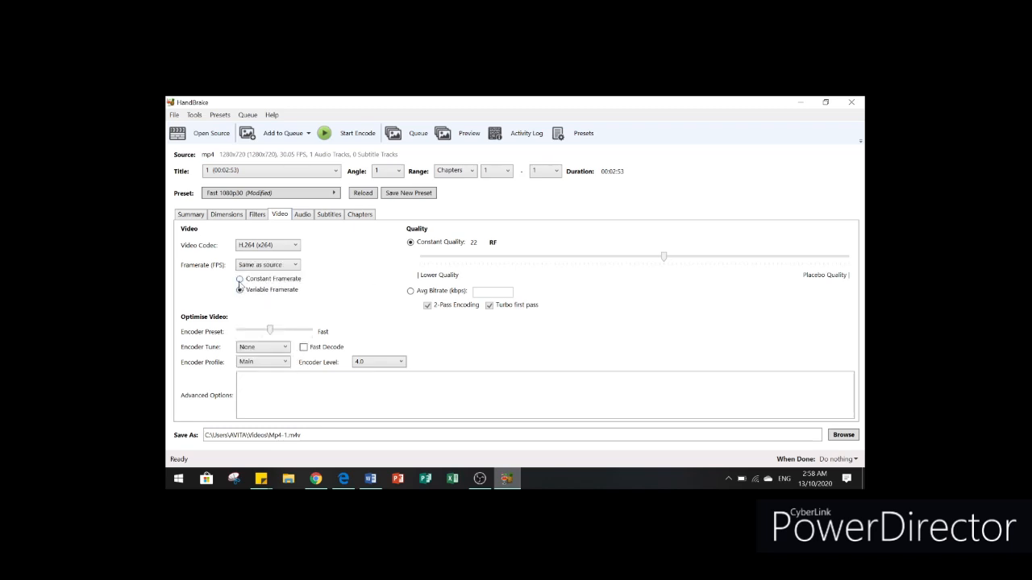
click(238, 291)
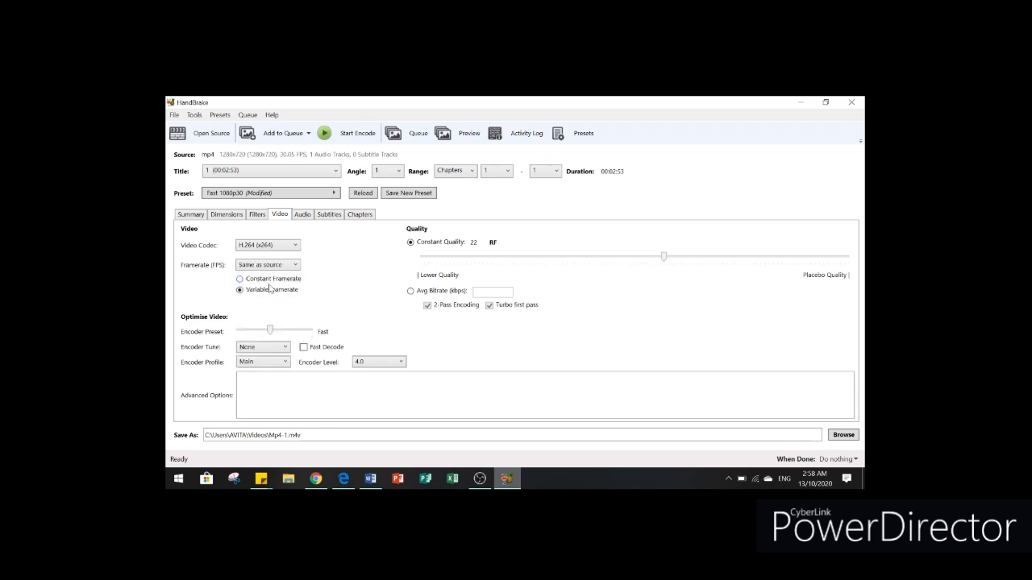
click(239, 279)
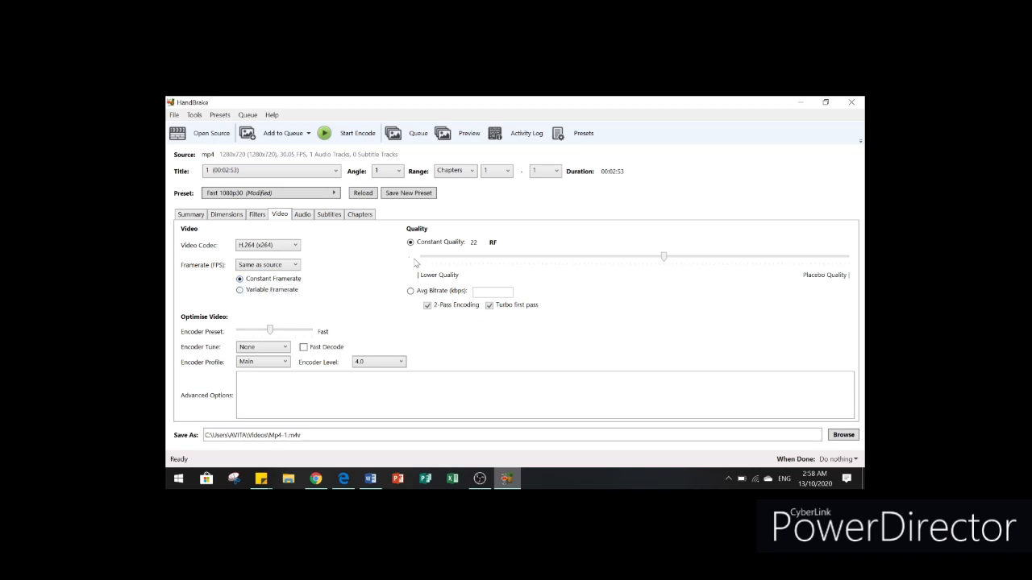
mouse_move(658, 256)
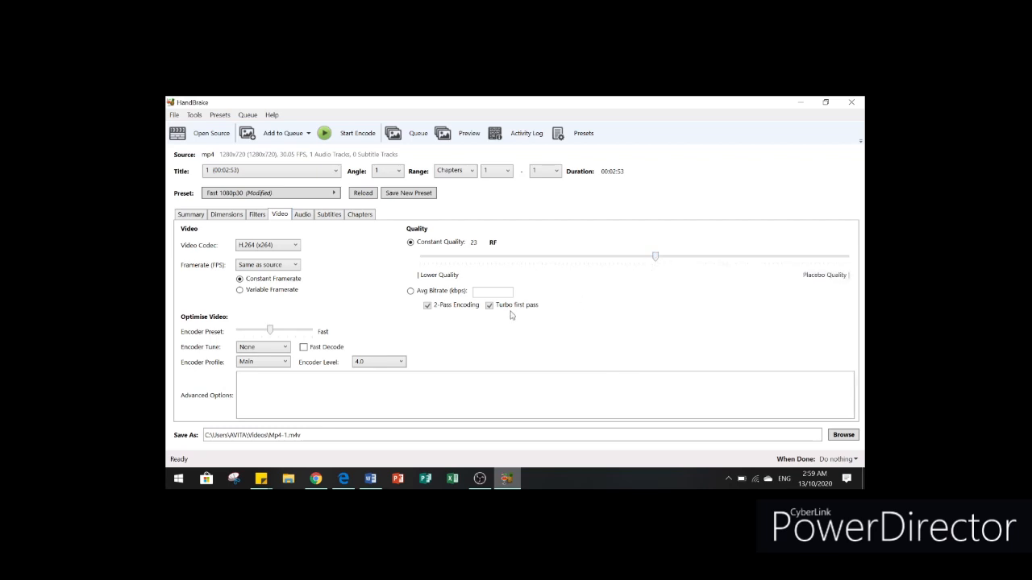
mouse_move(207, 326)
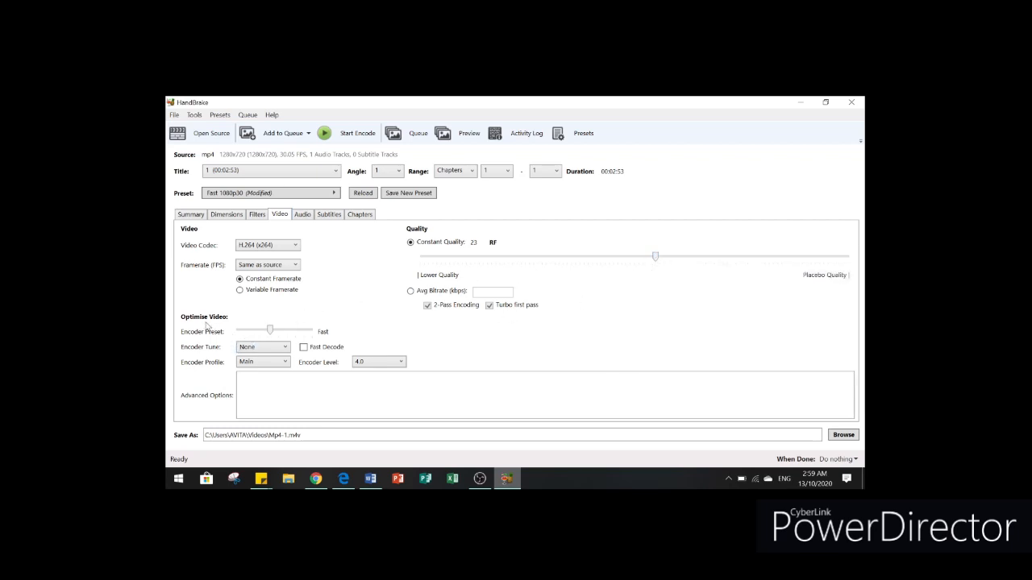
mouse_move(270, 331)
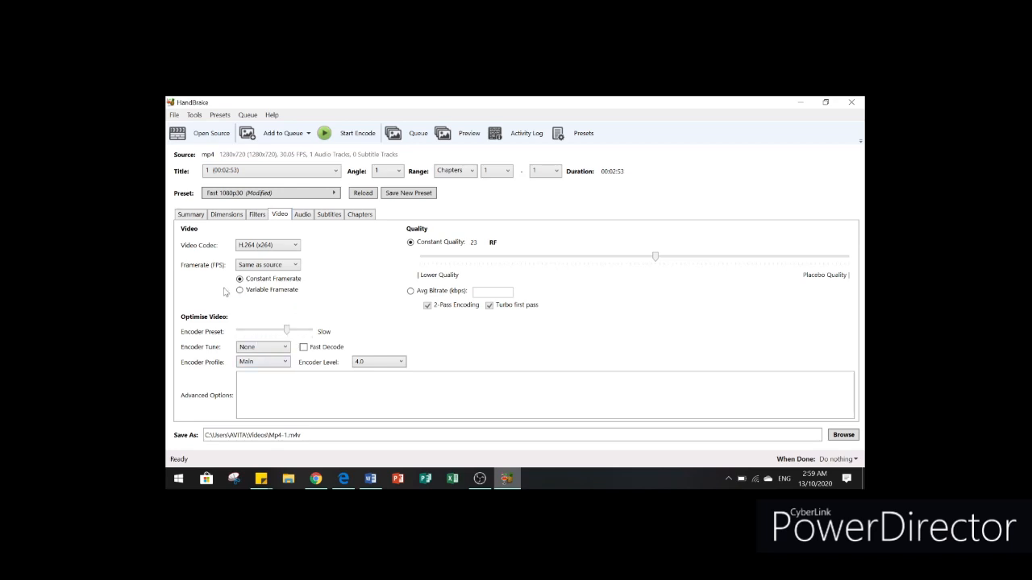
mouse_move(449, 323)
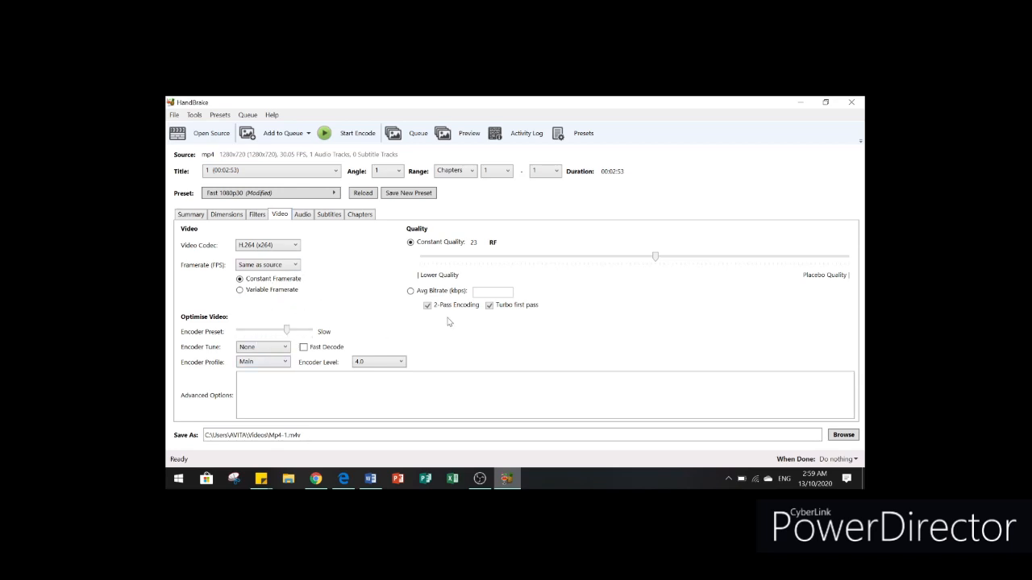
mouse_move(674, 426)
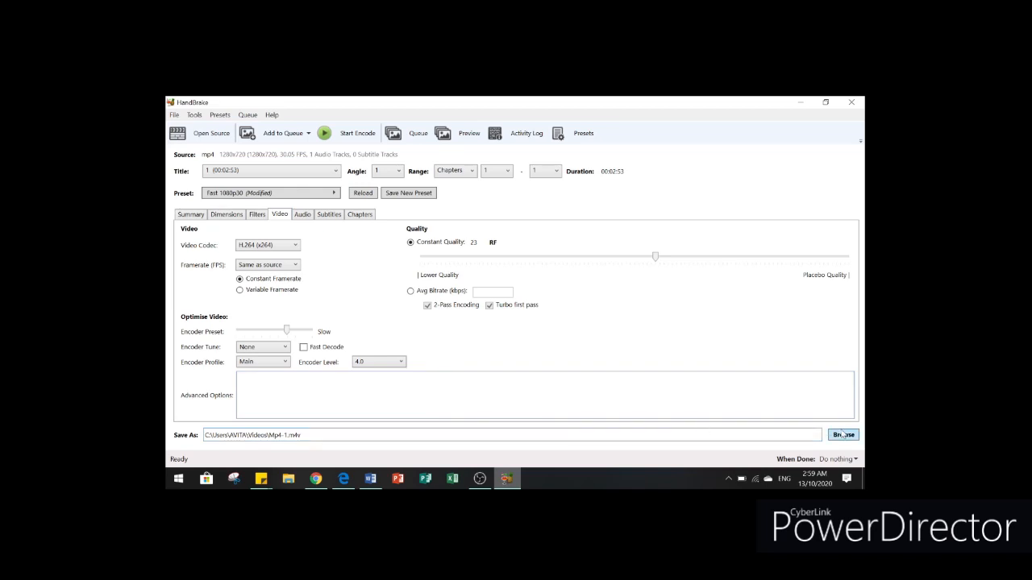
Set the output destination to Video1 in the Videos folder.
click(843, 435)
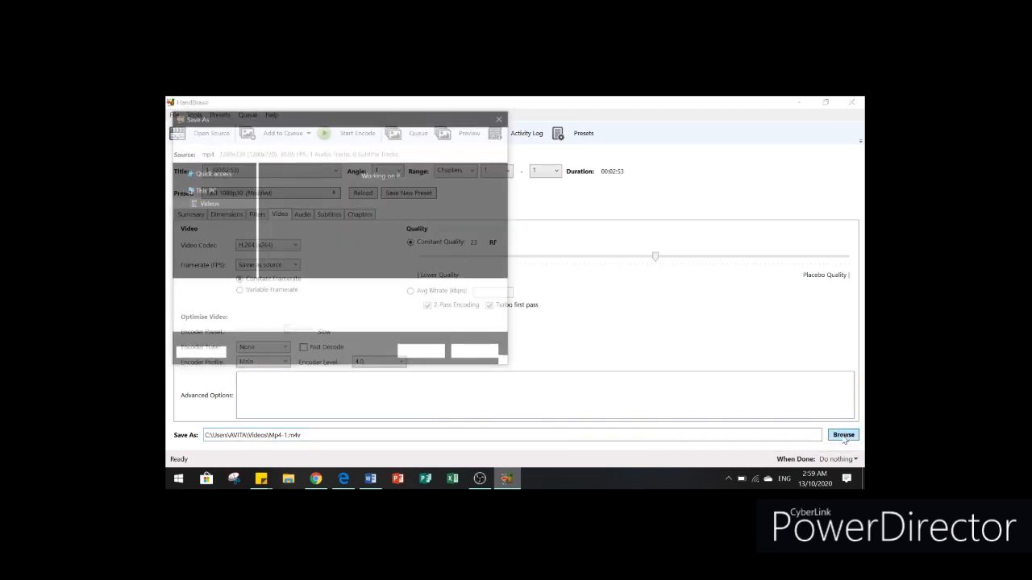
click(843, 435)
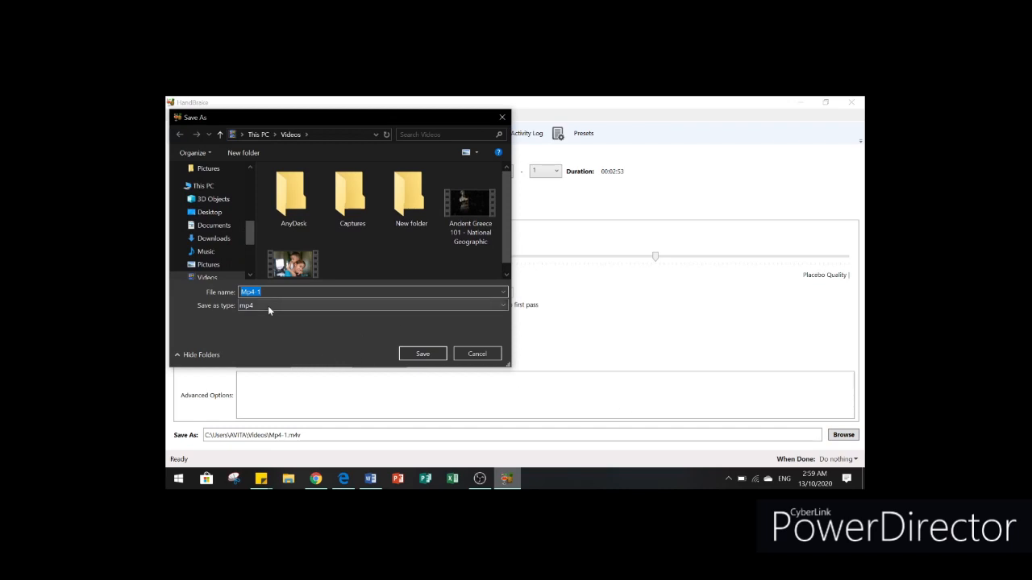
key(Delete)
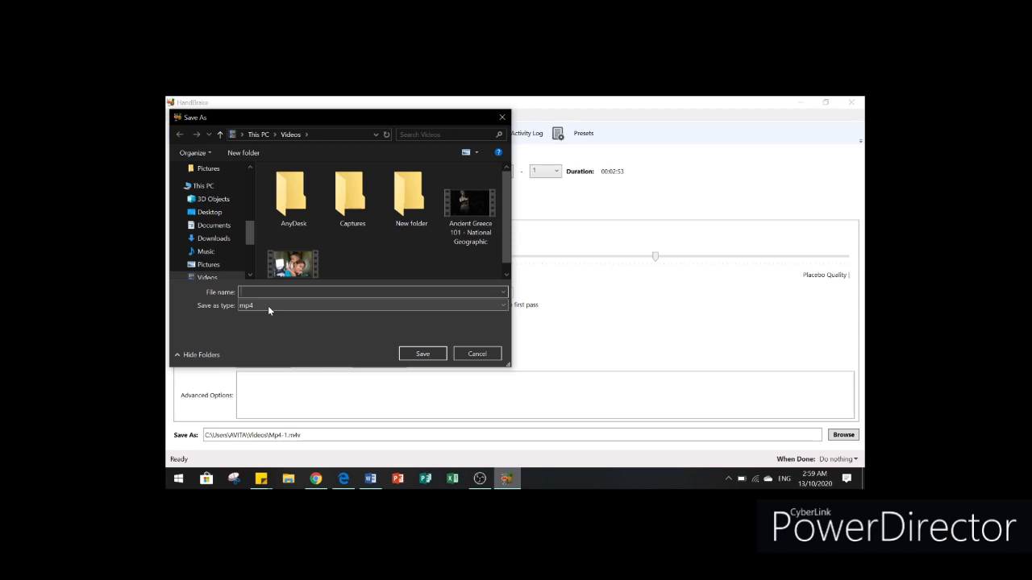
text(Video)
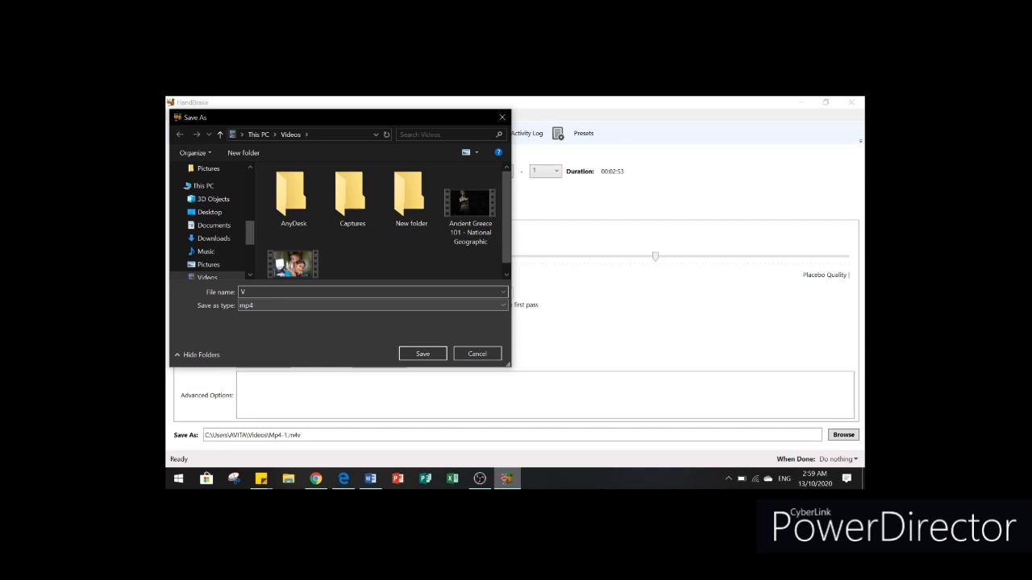
text(ideo1)
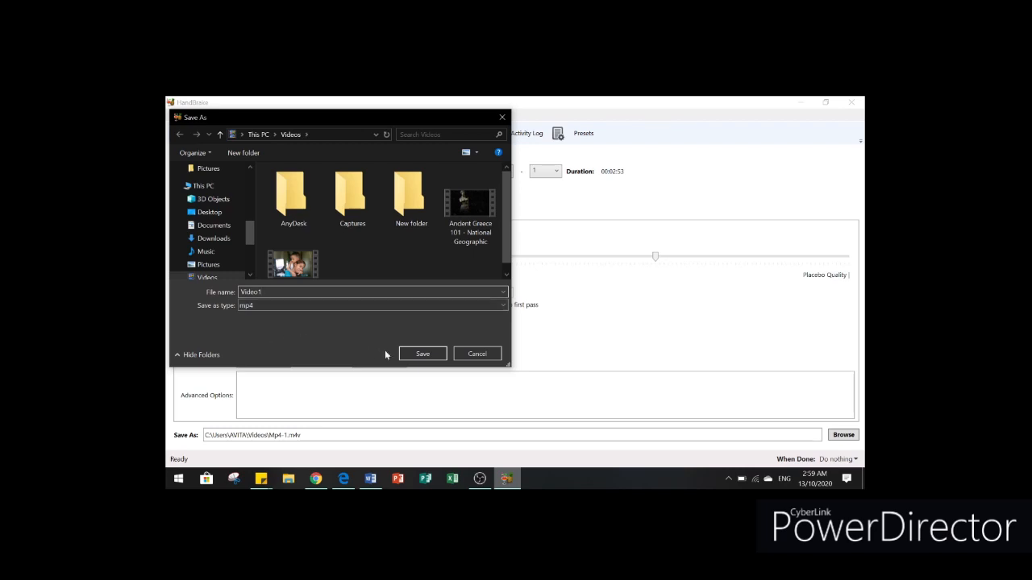
click(422, 353)
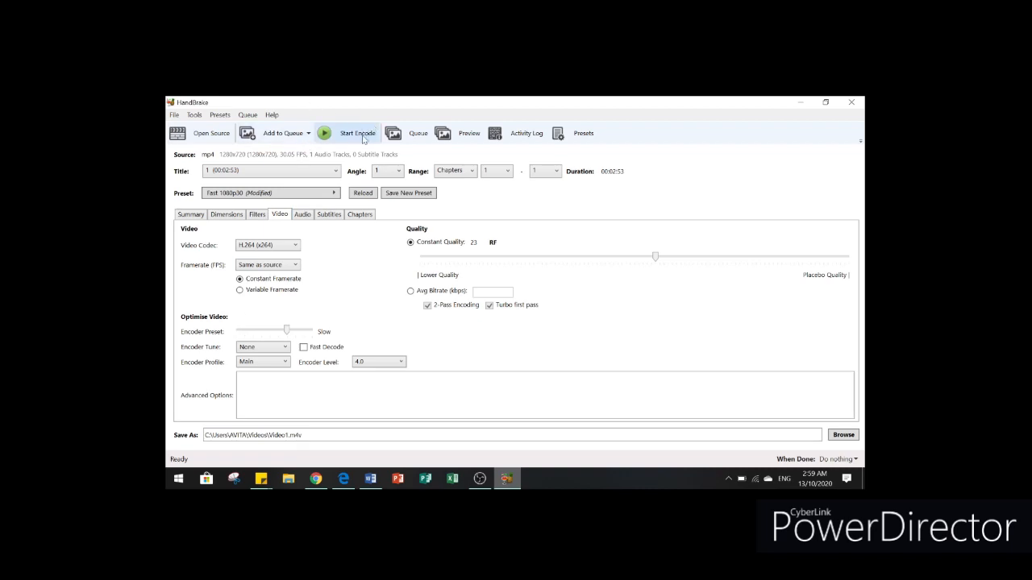
Start the encode and, once finished, switch to File Explorer's Videos folder.
click(358, 132)
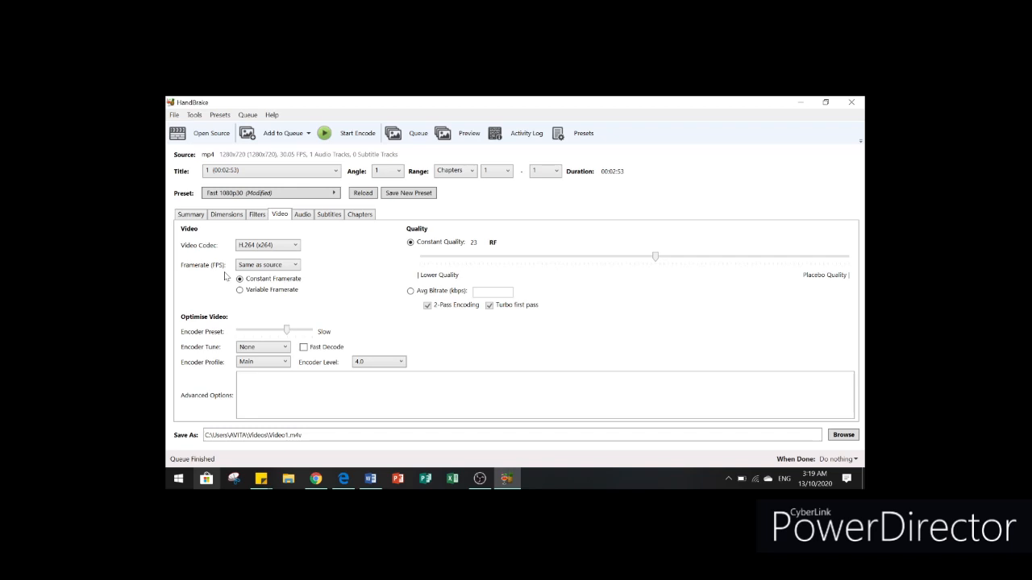
mouse_move(206, 476)
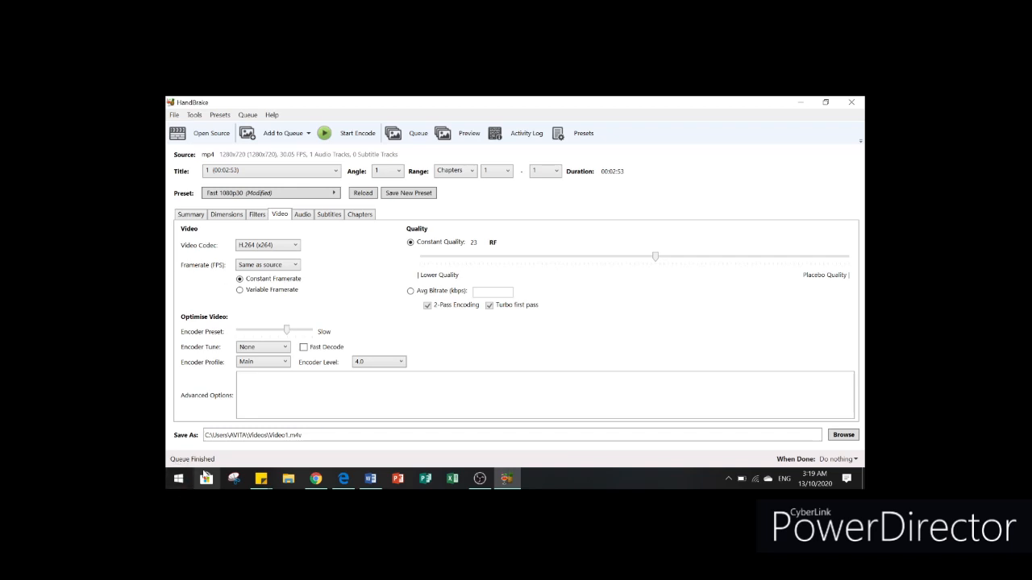
mouse_move(568, 235)
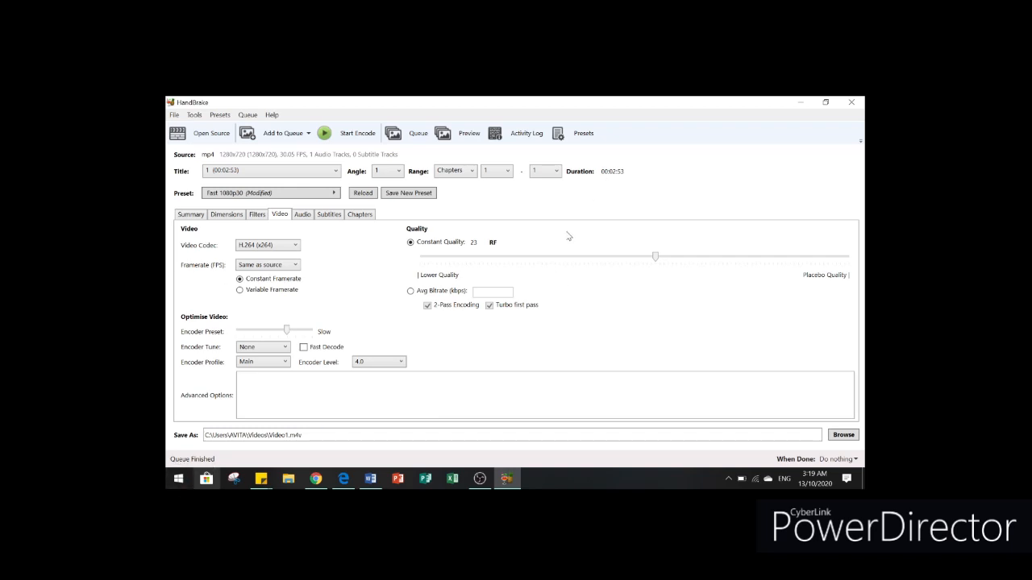
mouse_move(571, 287)
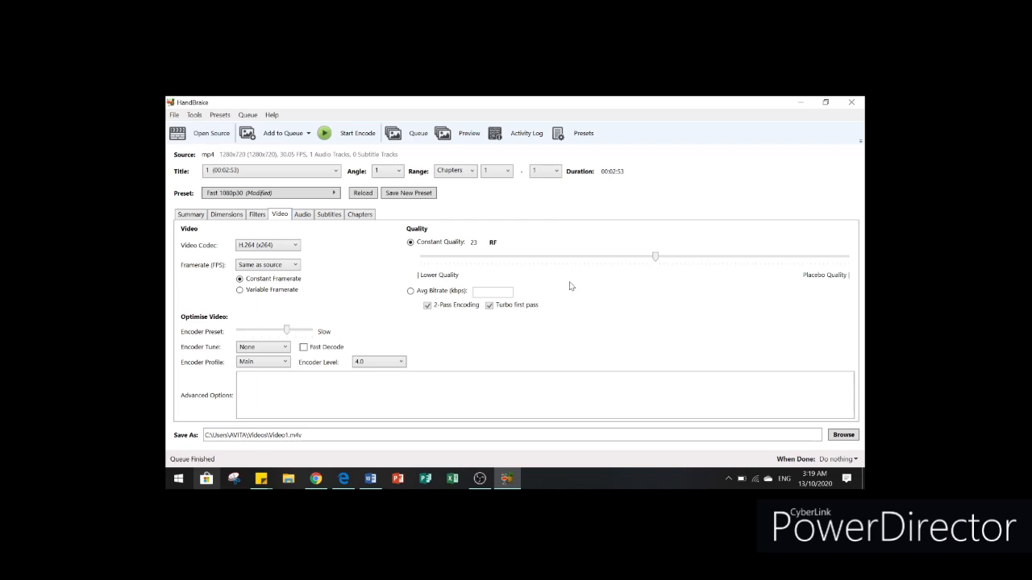
mouse_move(658, 208)
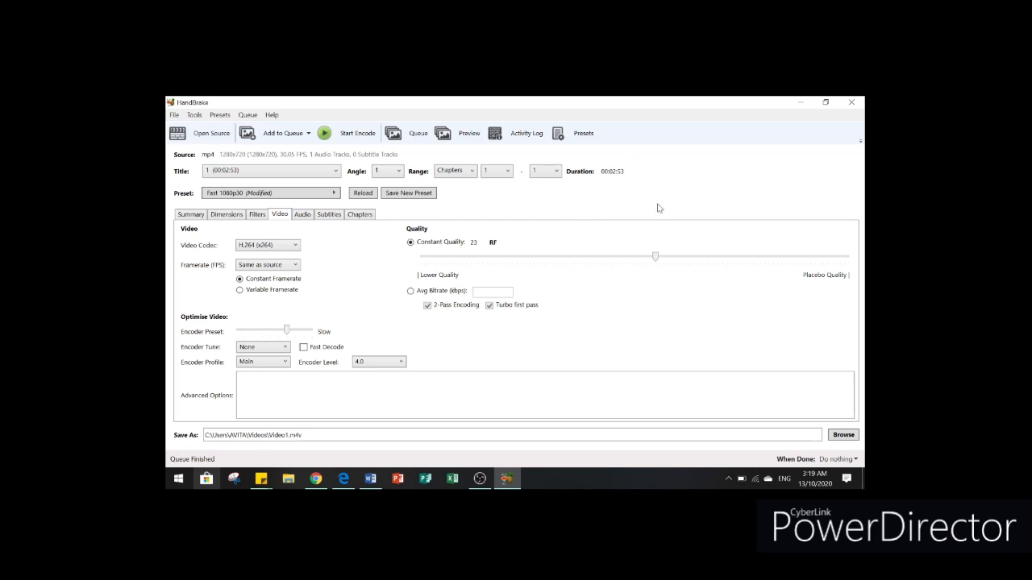
mouse_move(696, 177)
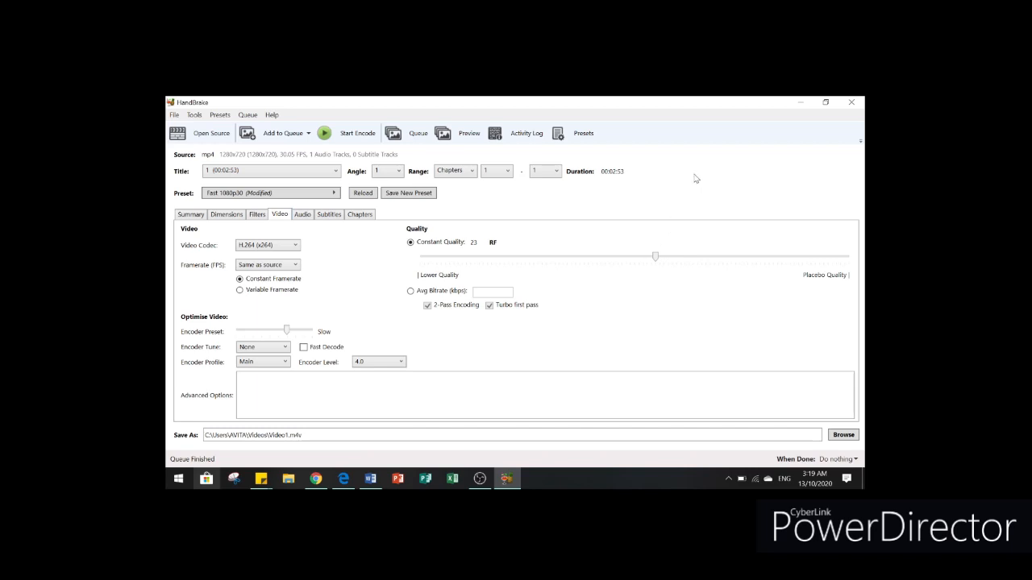
mouse_move(798, 101)
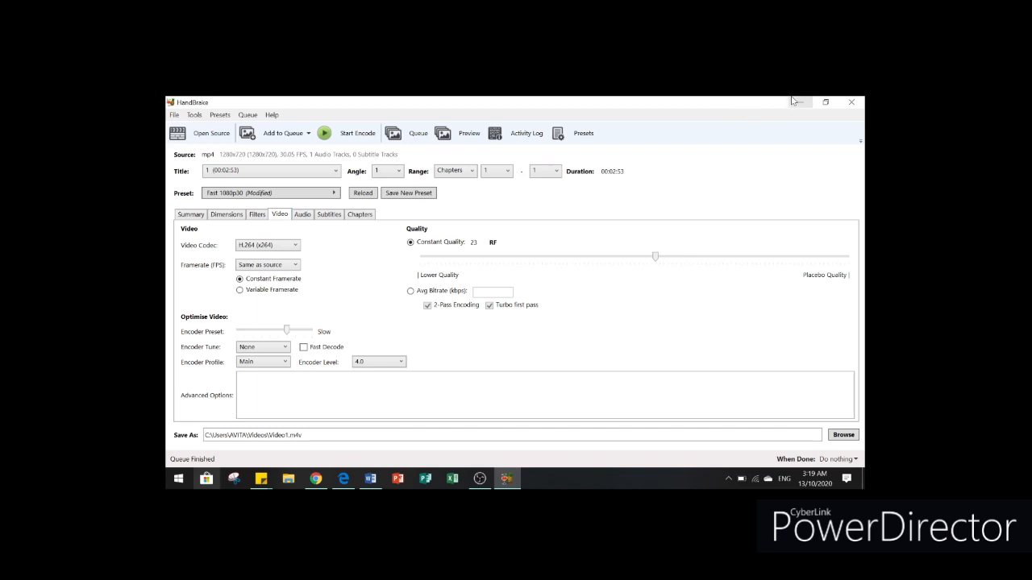
click(287, 477)
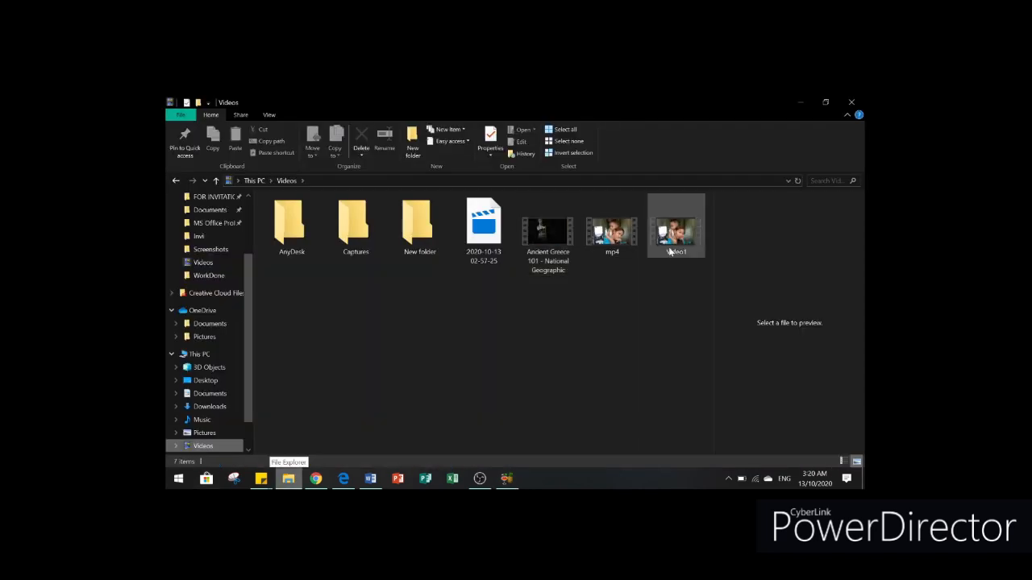
right_click(677, 229)
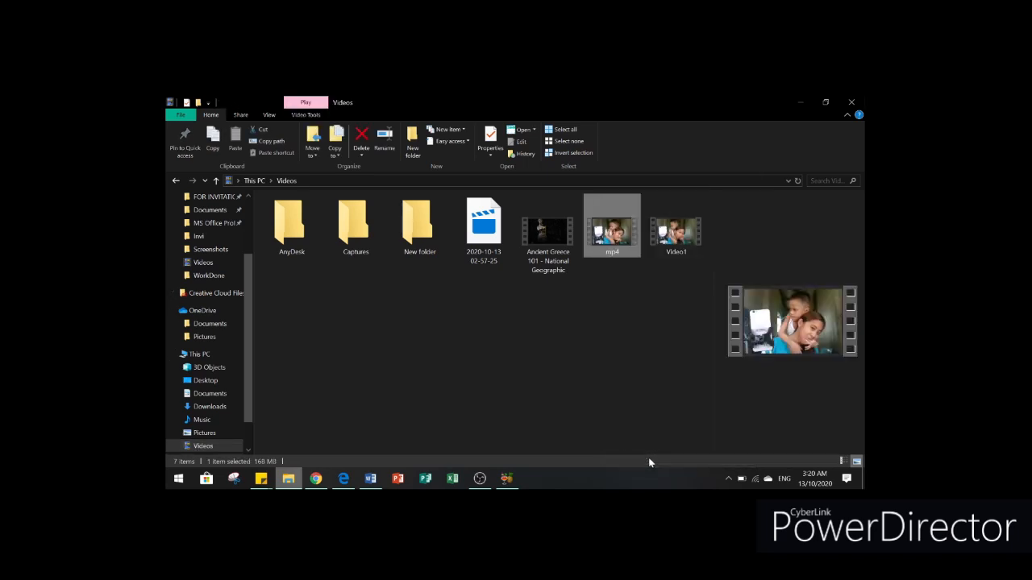
click(490, 142)
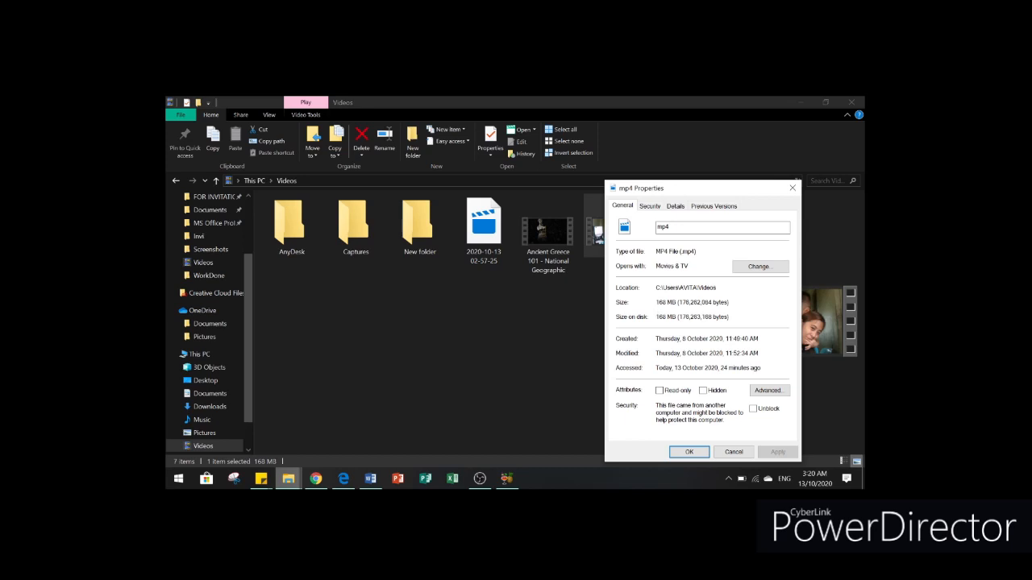
mouse_move(688, 452)
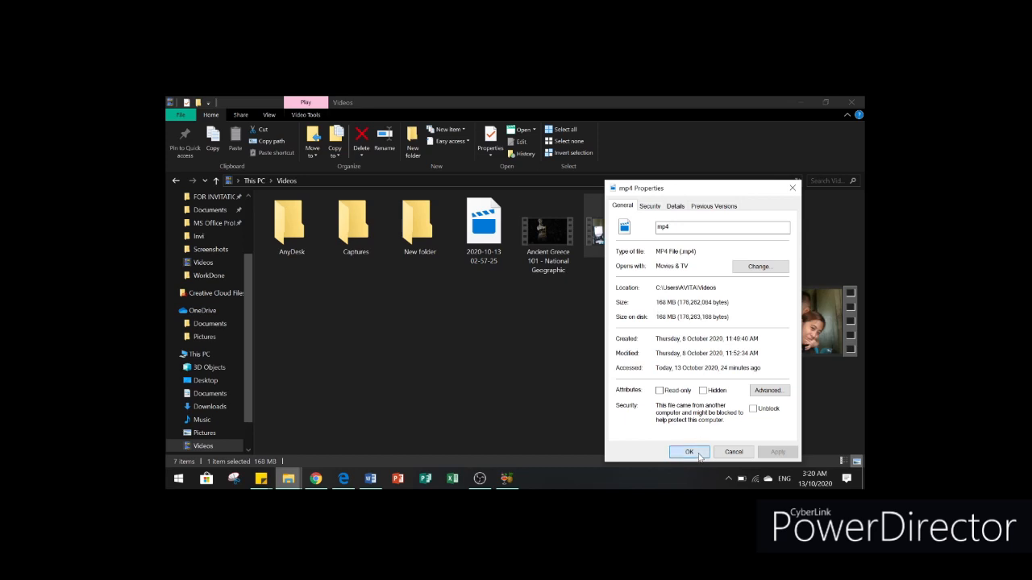
click(689, 451)
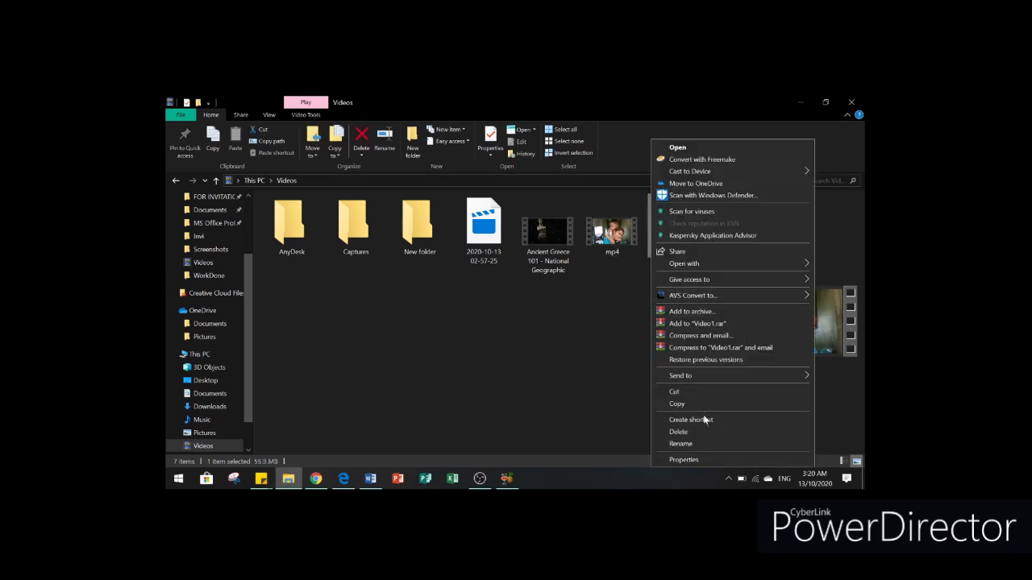
mouse_move(712, 458)
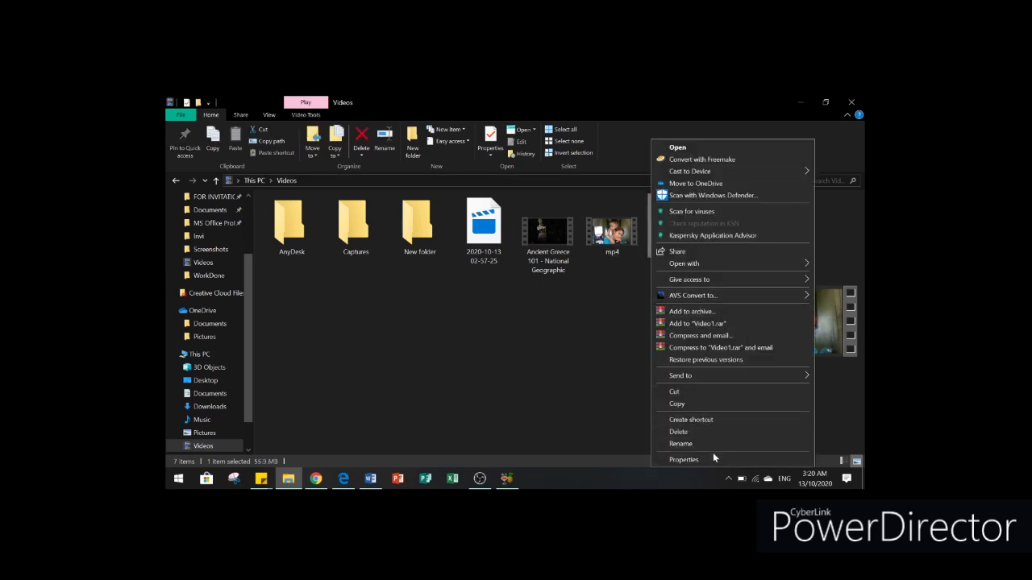
click(684, 459)
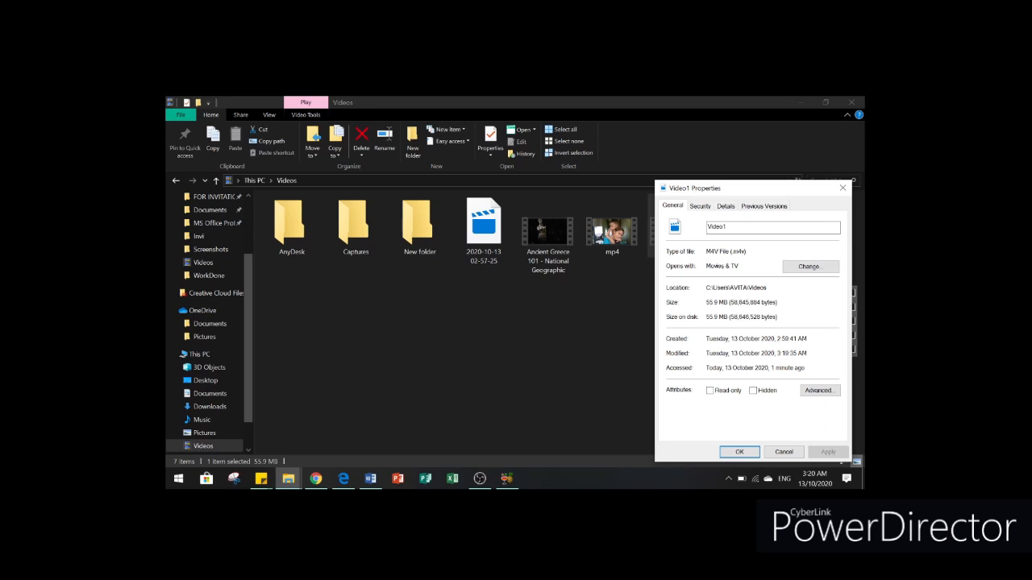
mouse_move(758, 425)
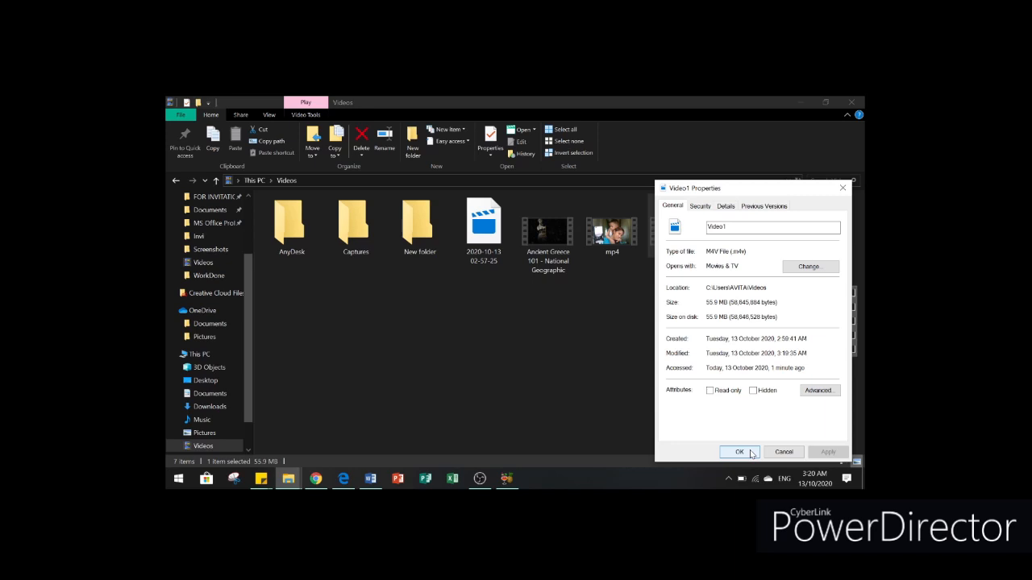
click(739, 451)
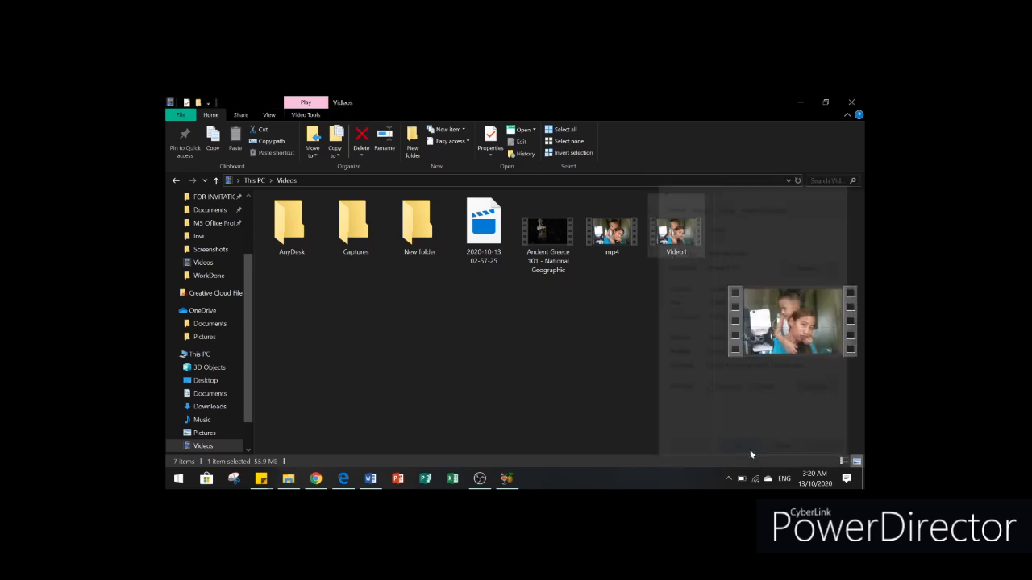